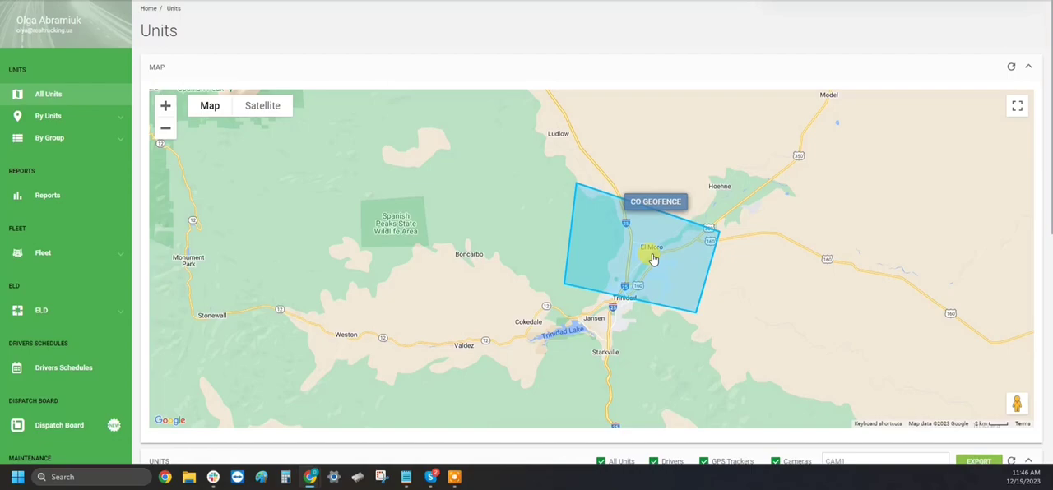
Scroll down past the map to the Static Geofences table listing CO Geofence.
scroll("down", 3)
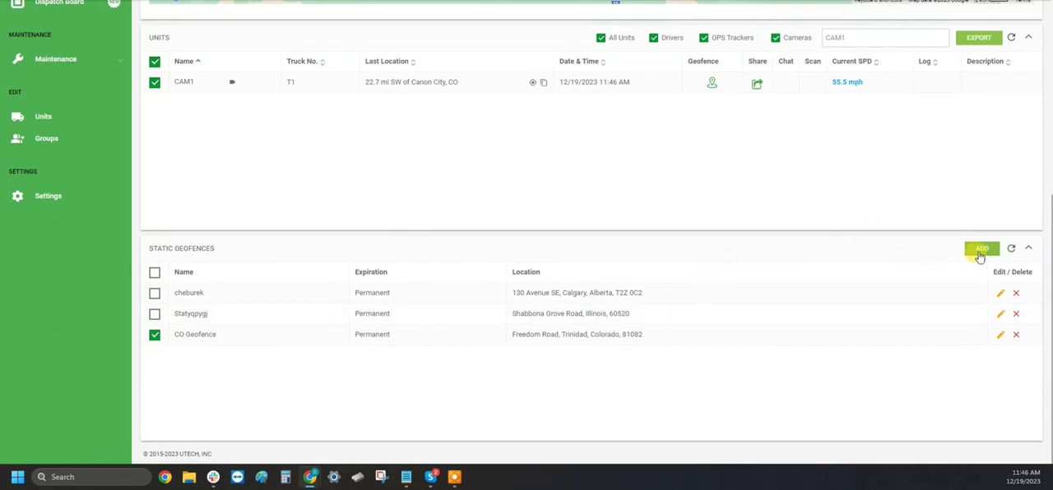
Add a static geofence named UPS located at 2050 N Hicks Rd, Capri Village, IL 60074.
left_click(980, 249)
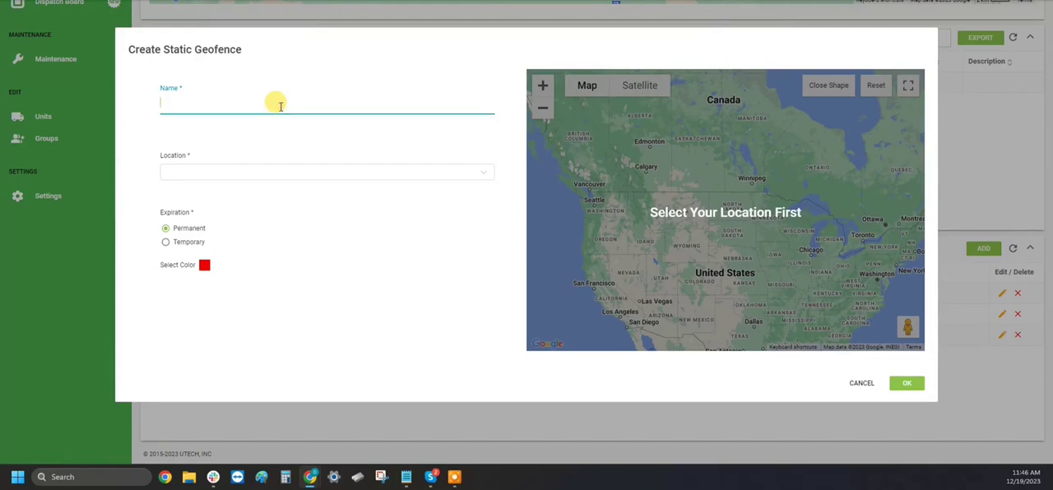
type("UPS")
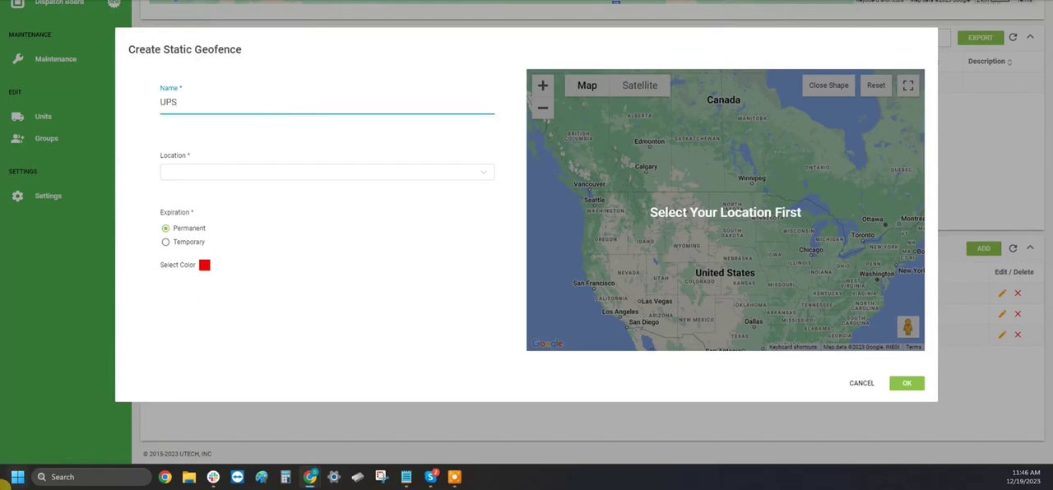
left_click(325, 171)
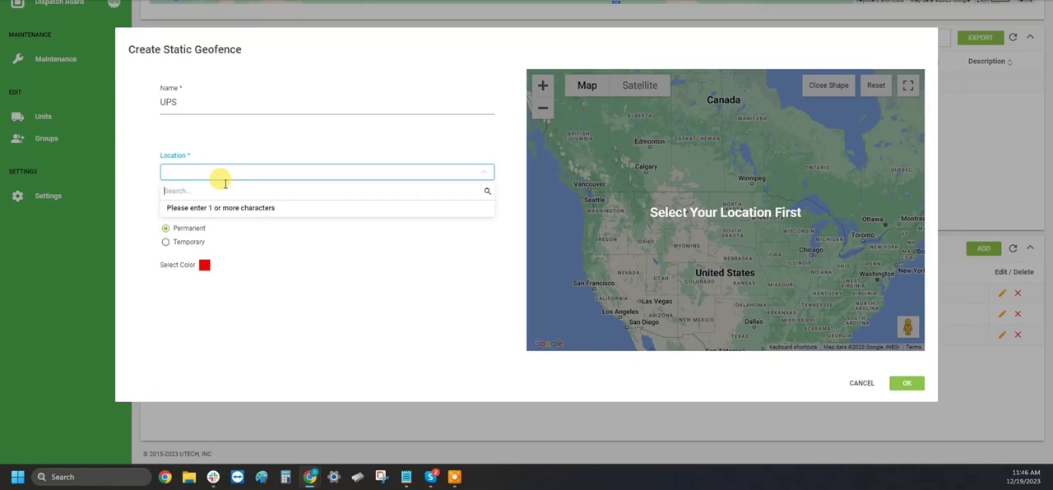
type("2050 N Hicks Rd, Capri Village, IL 60074")
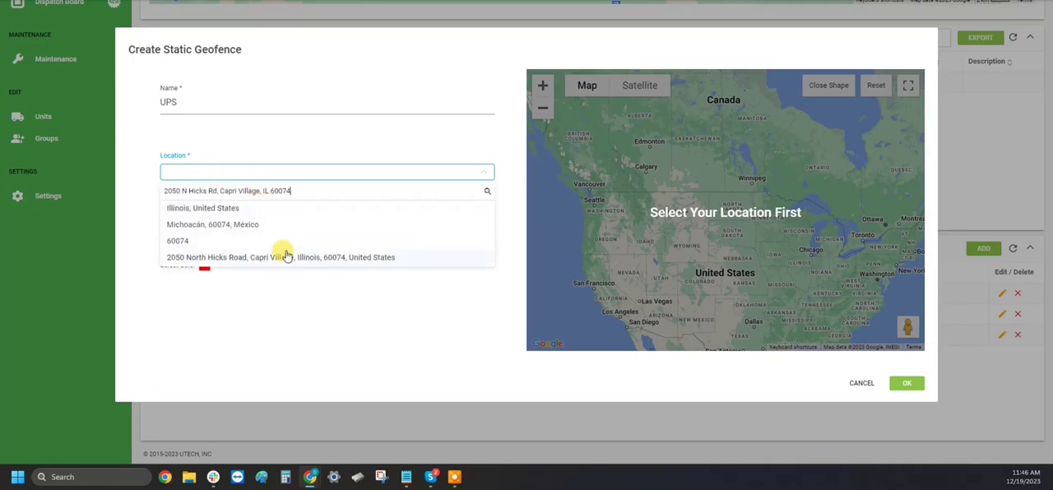
left_click(279, 257)
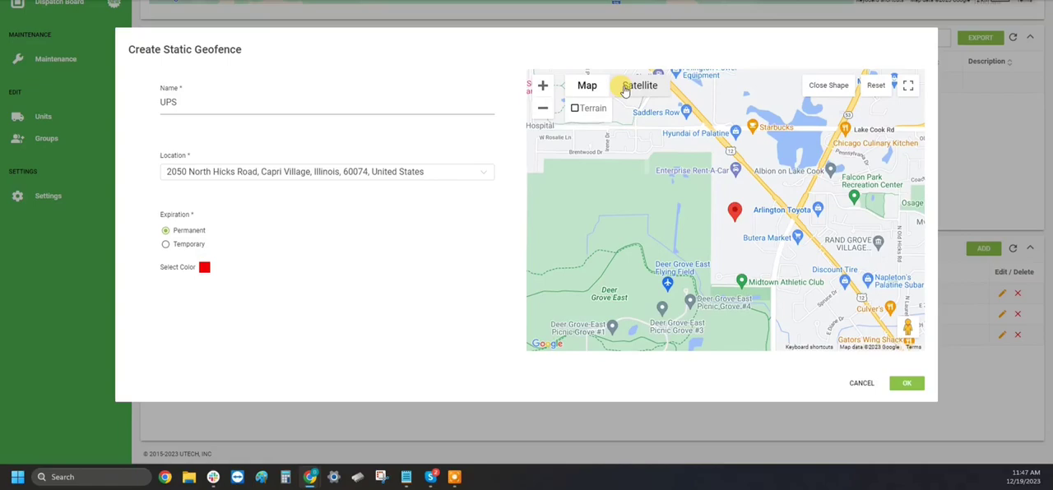
Switch the geofence map to satellite imagery before saving the UPS geofence.
left_click(640, 85)
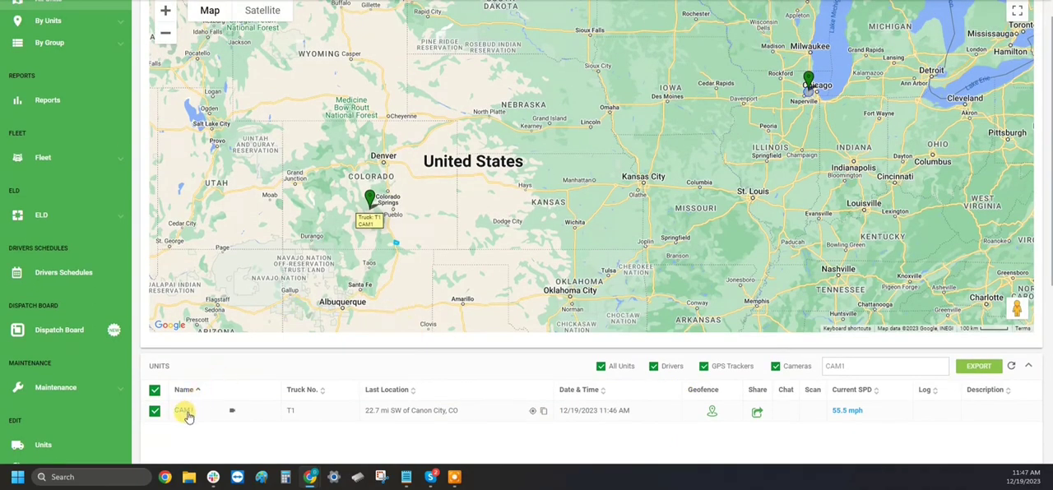
Generate CAM1's Static Geofence unit report showing two NM YARD visits and one CO Geofence visit.
left_click(184, 411)
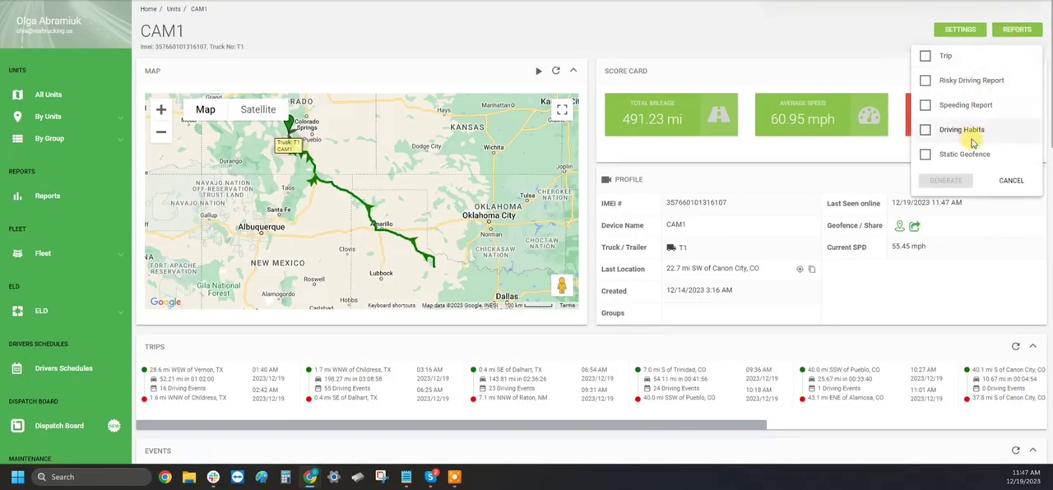
left_click(925, 155)
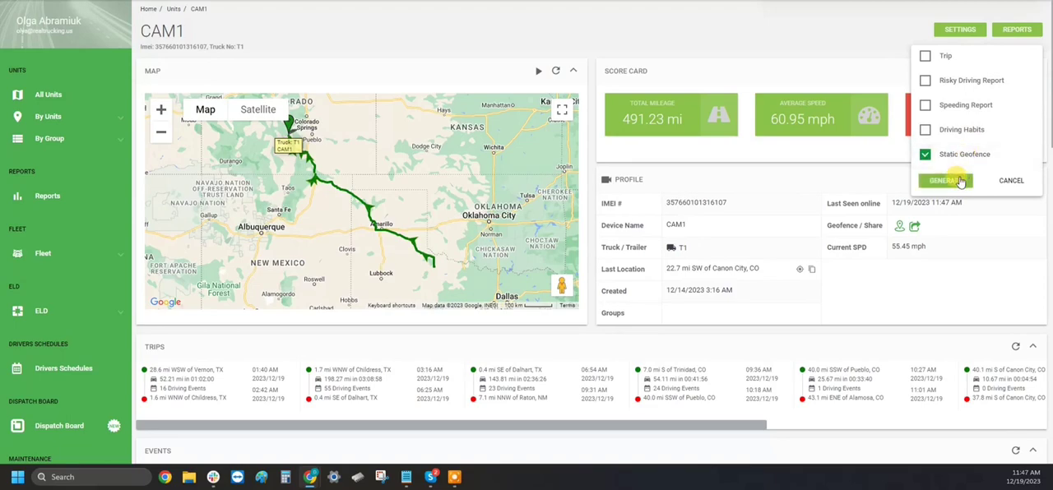
left_click(944, 181)
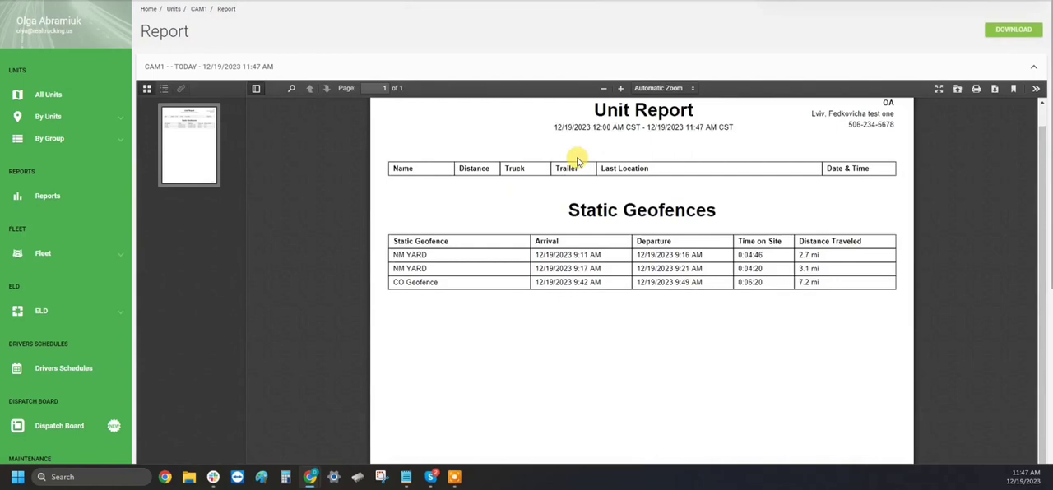
scroll("down", 3)
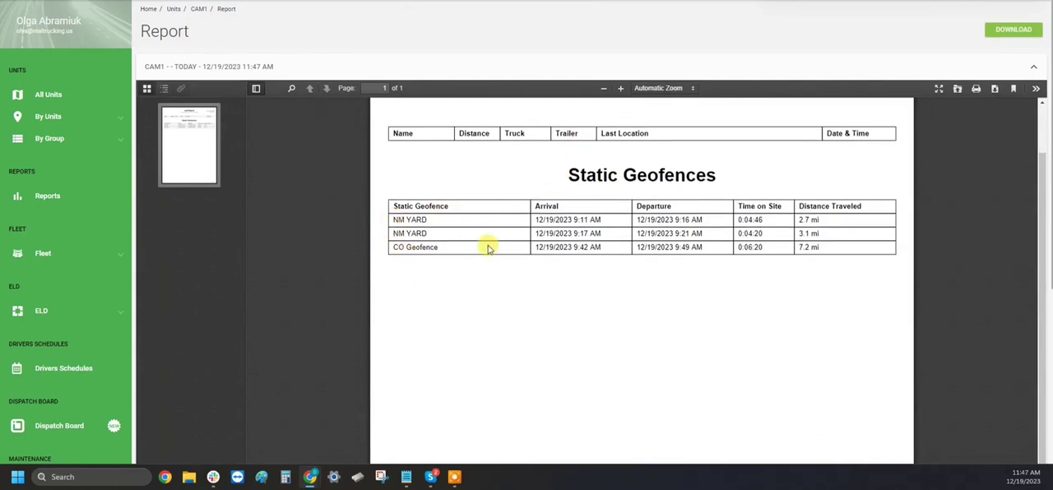
scroll("down", 3)
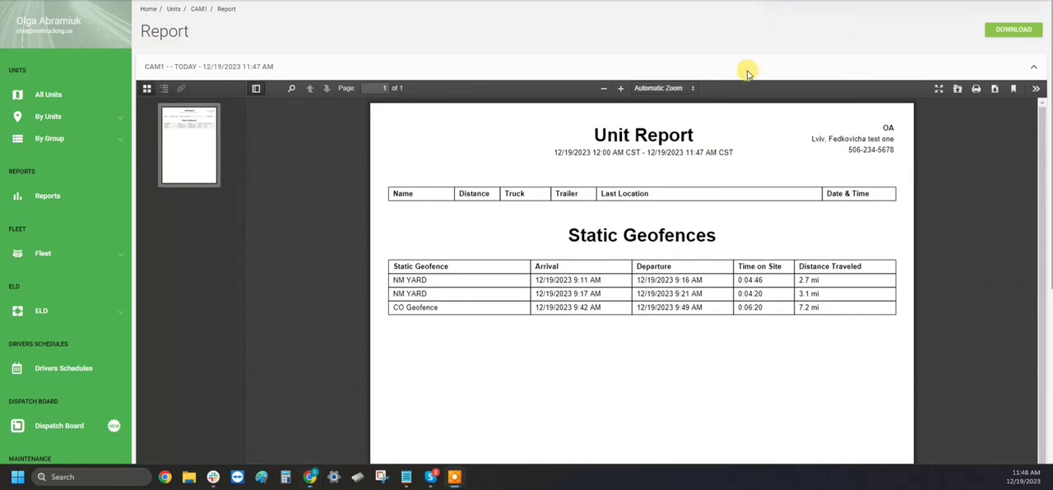
mouse_move(640, 26)
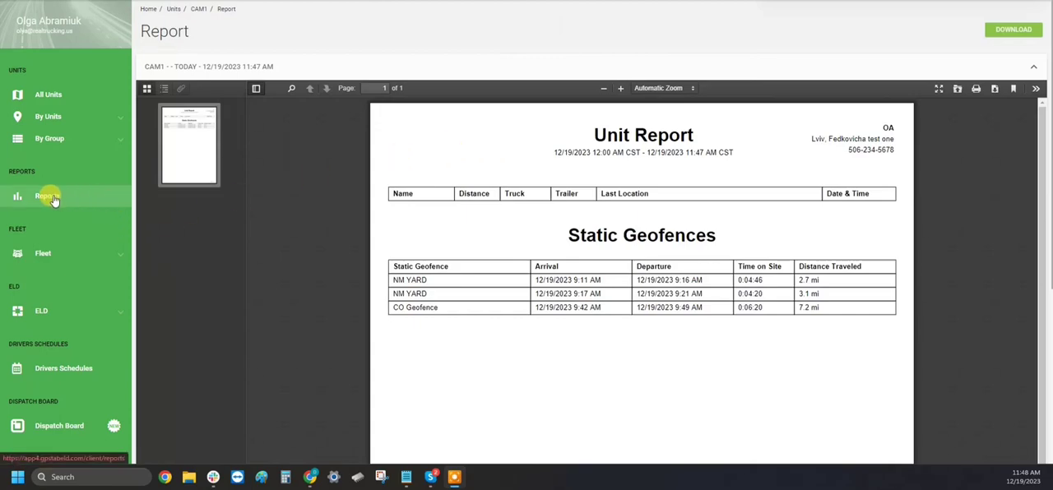
Start a new fleet report with Report Type set to Static Geofence Report.
left_click(46, 196)
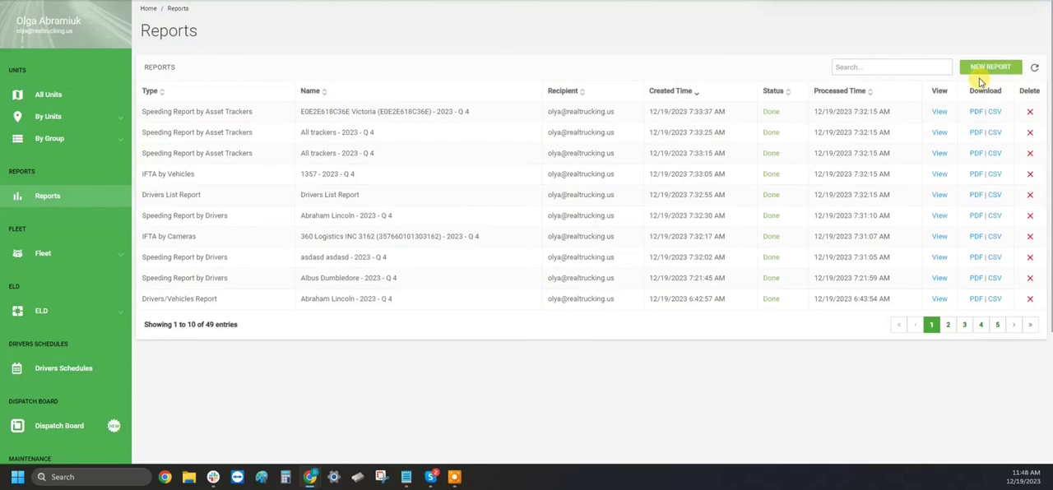
left_click(990, 66)
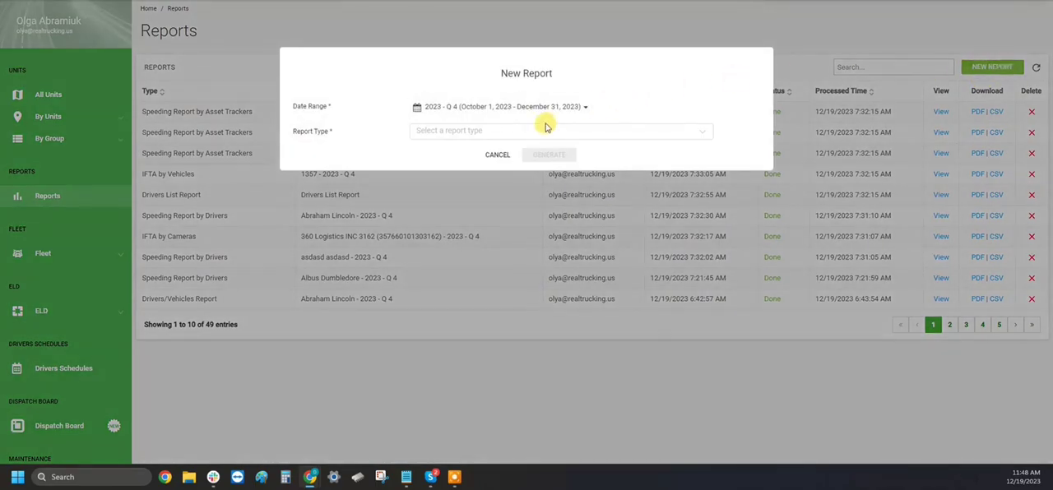
left_click(559, 130)
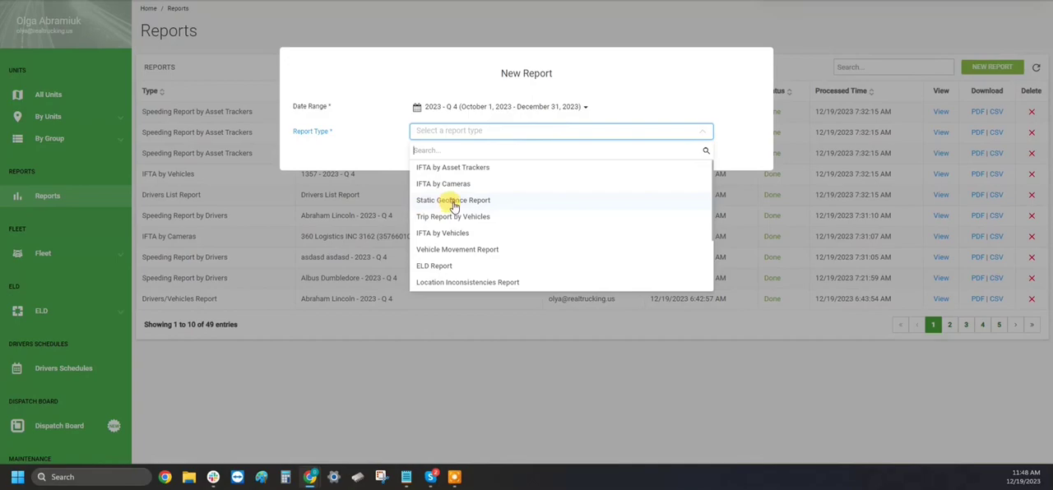
left_click(452, 201)
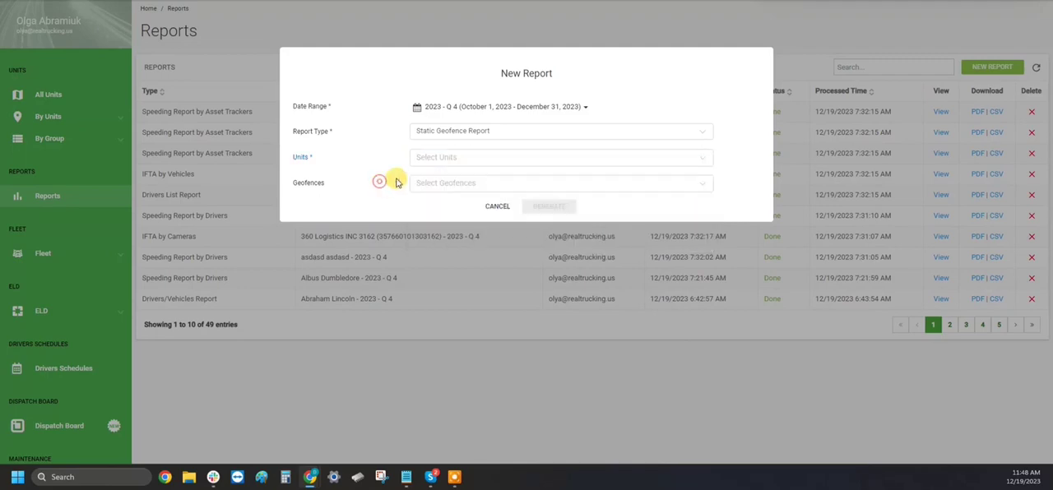
Select CO Geofence and generate the 2023 Q4 Static Geofence Report.
left_click(560, 182)
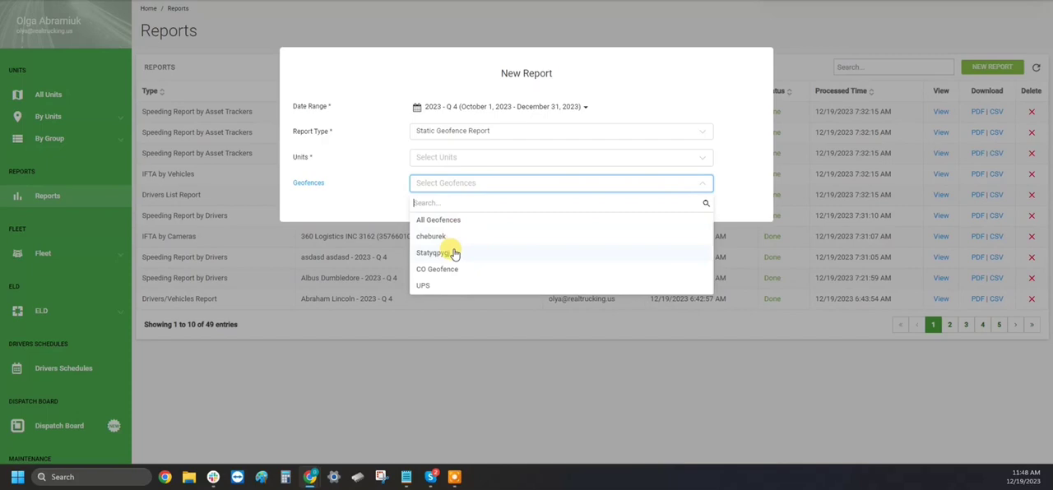
mouse_move(436, 272)
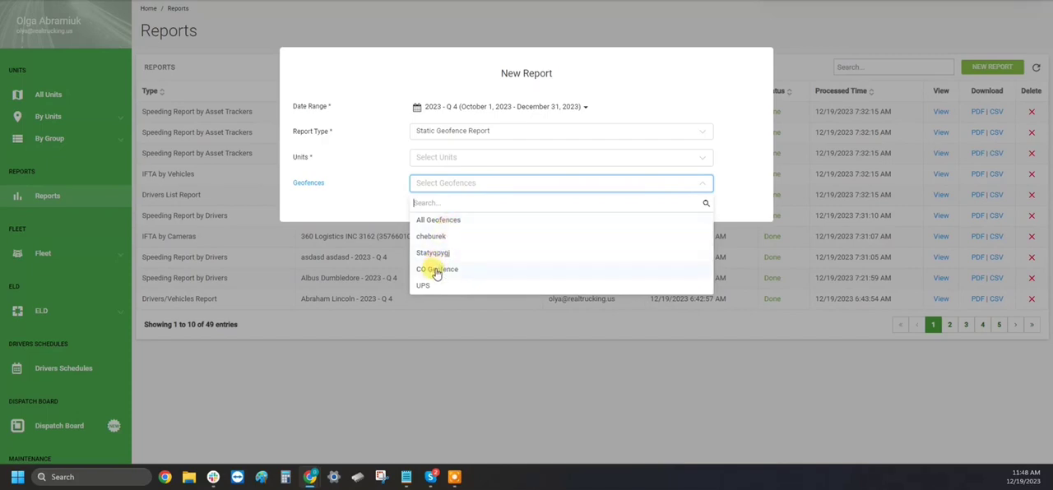
left_click(436, 270)
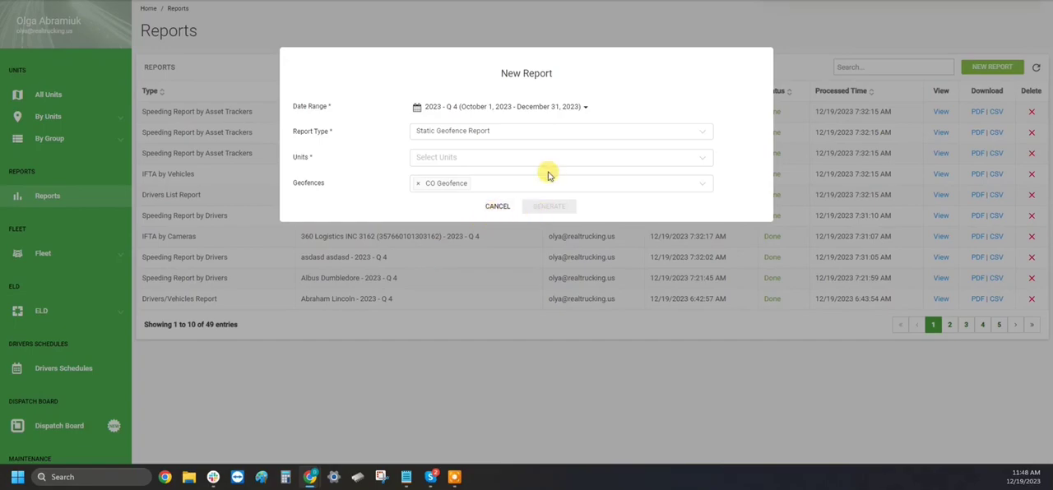
left_click(549, 205)
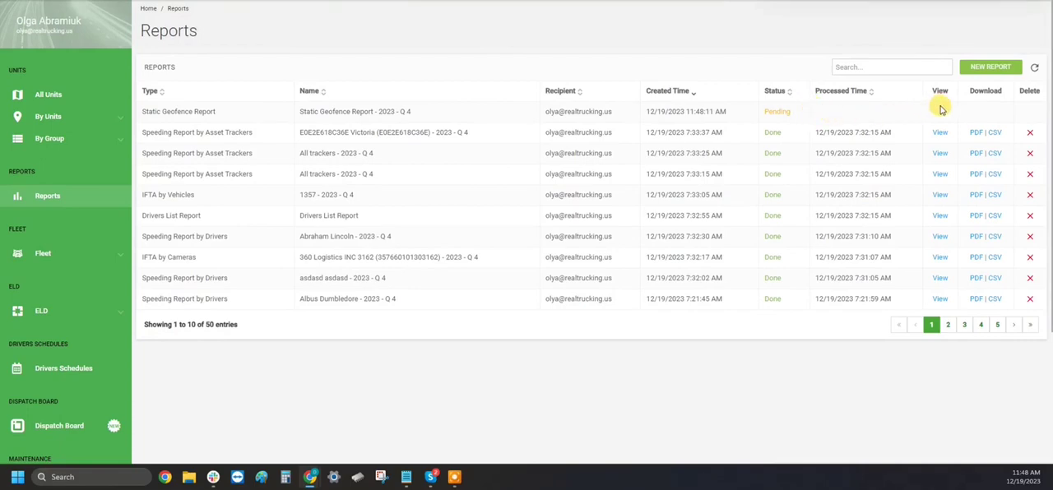
mouse_move(941, 108)
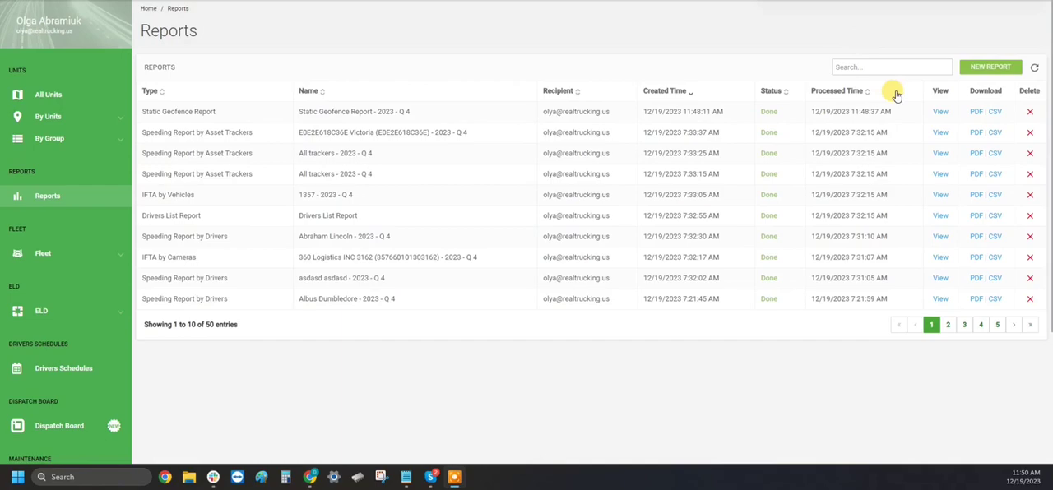
View the finished Static Geofence Report showing CAM1's CO Geofence visit on 12/19/2023.
left_click(941, 112)
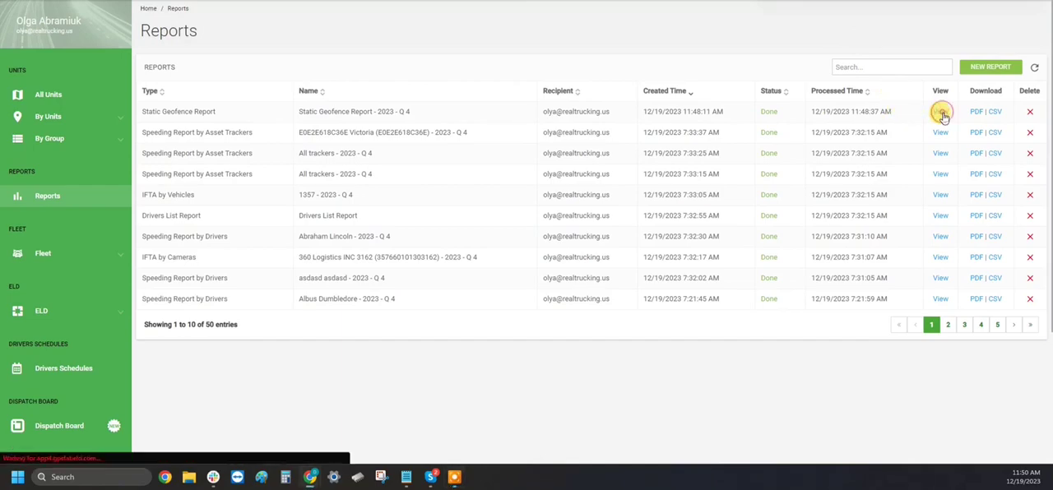
left_click(941, 112)
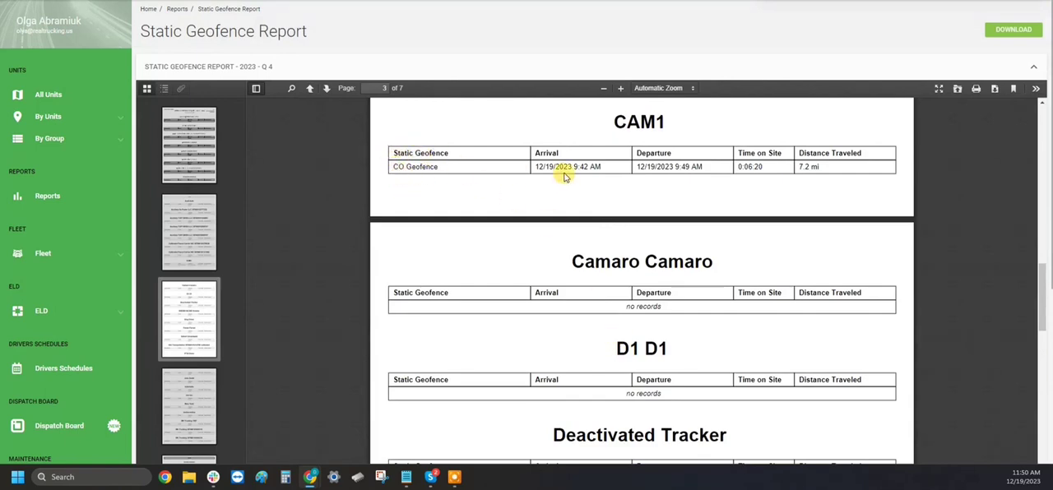
mouse_move(733, 171)
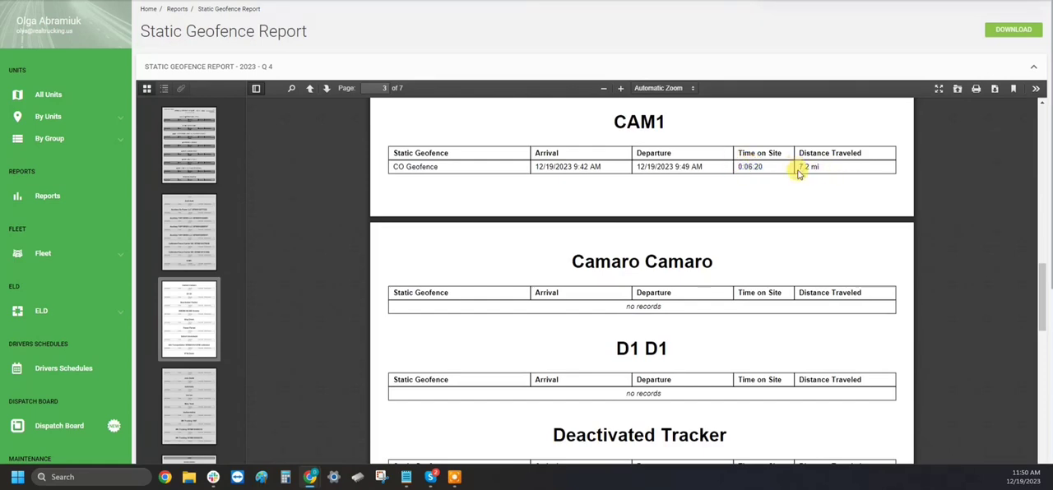
mouse_move(832, 135)
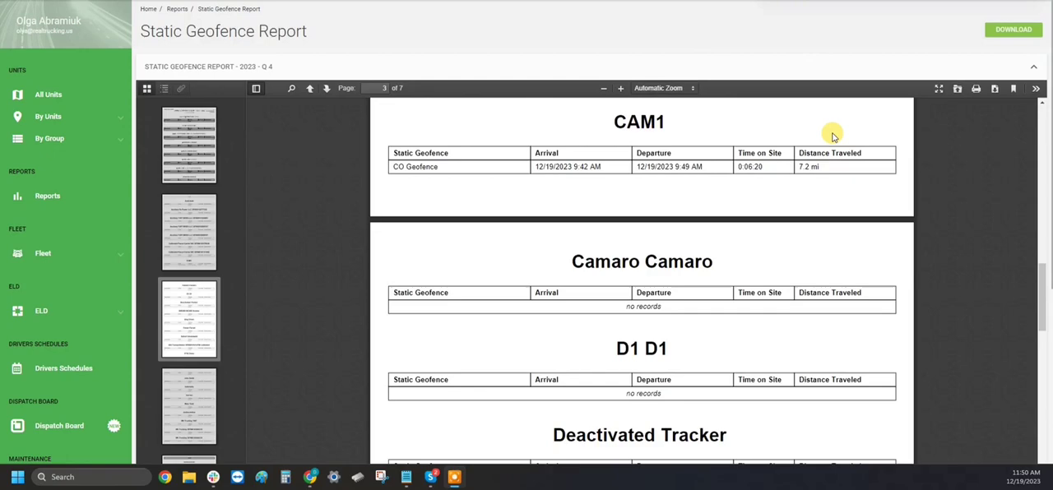